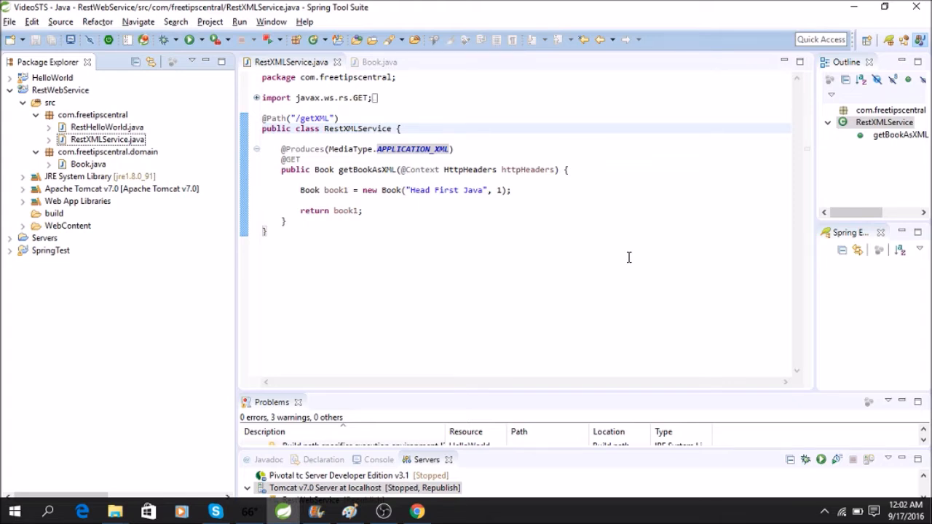
mouse_move(636, 258)
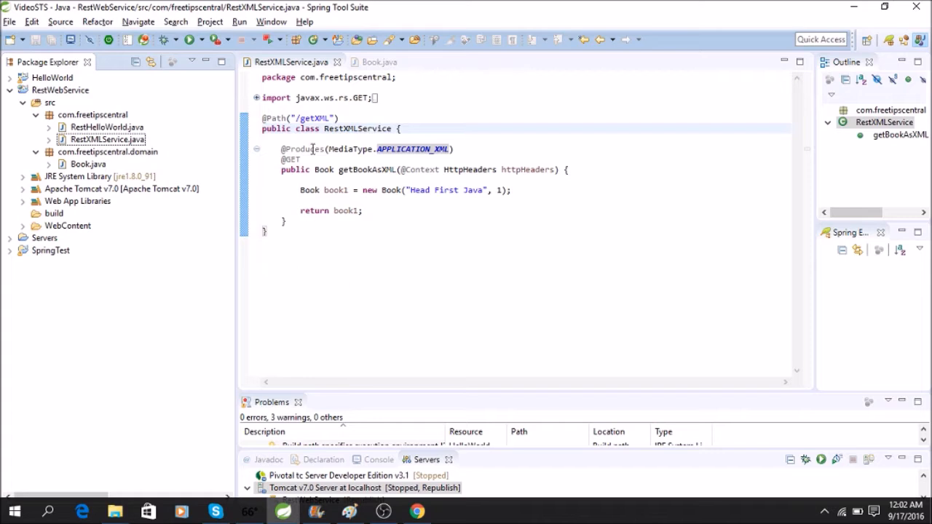
mouse_move(435, 233)
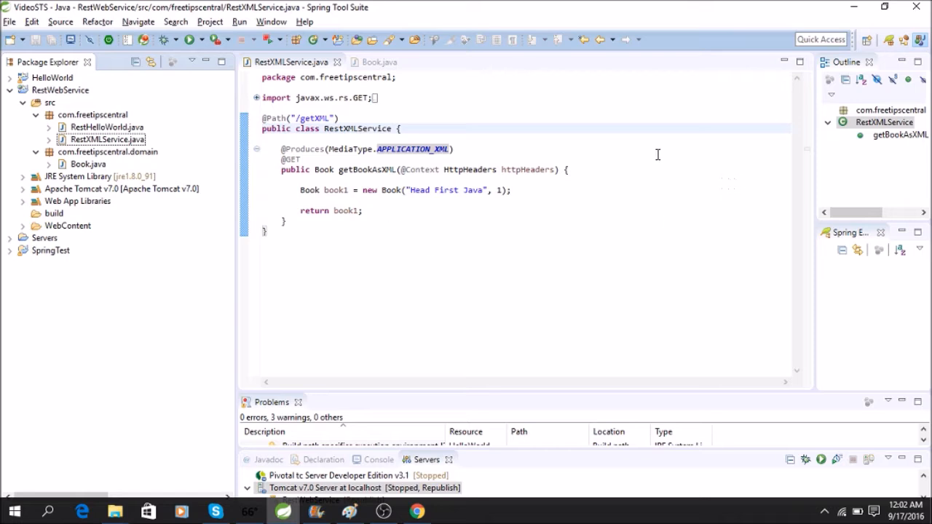
mouse_move(274, 192)
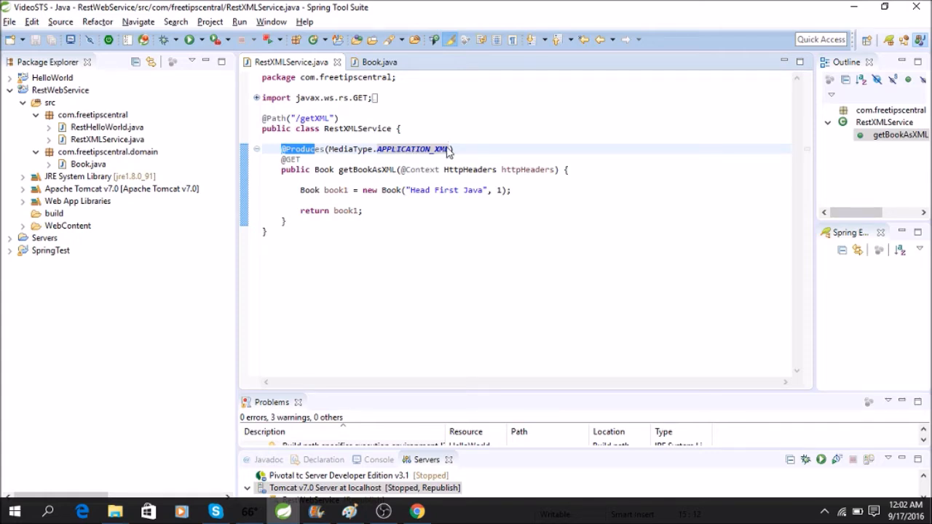
mouse_move(502, 131)
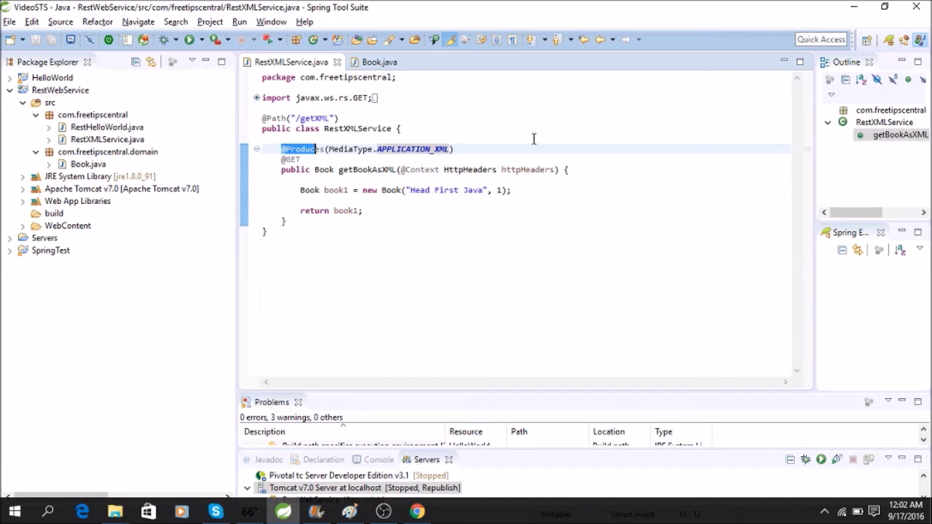
mouse_move(572, 150)
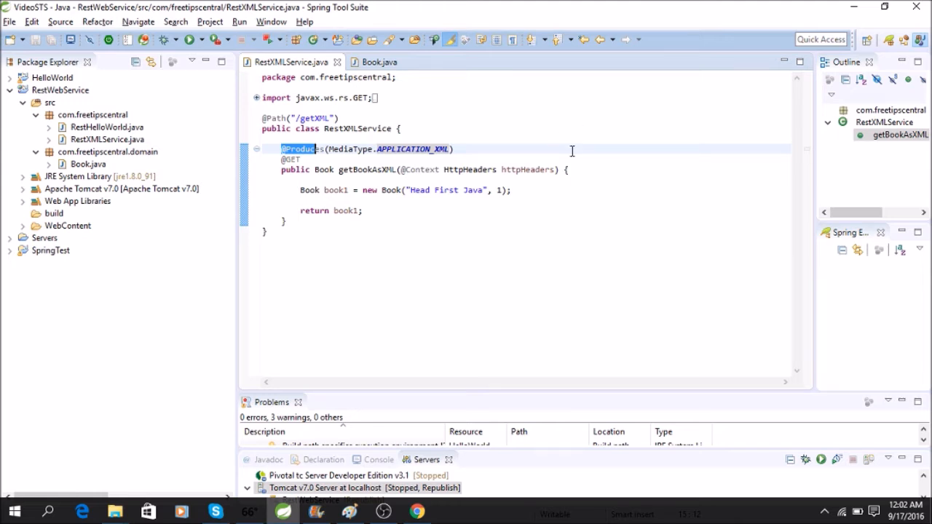
mouse_move(546, 221)
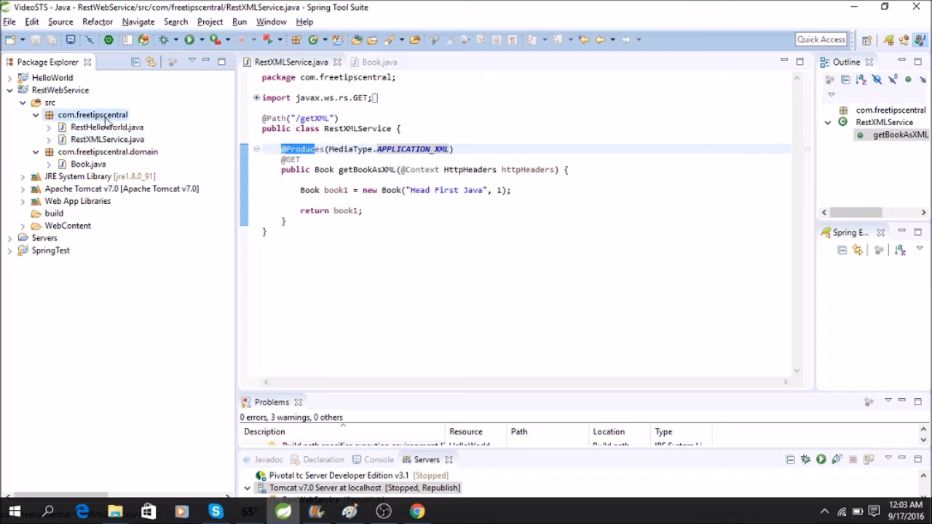
mouse_move(84, 115)
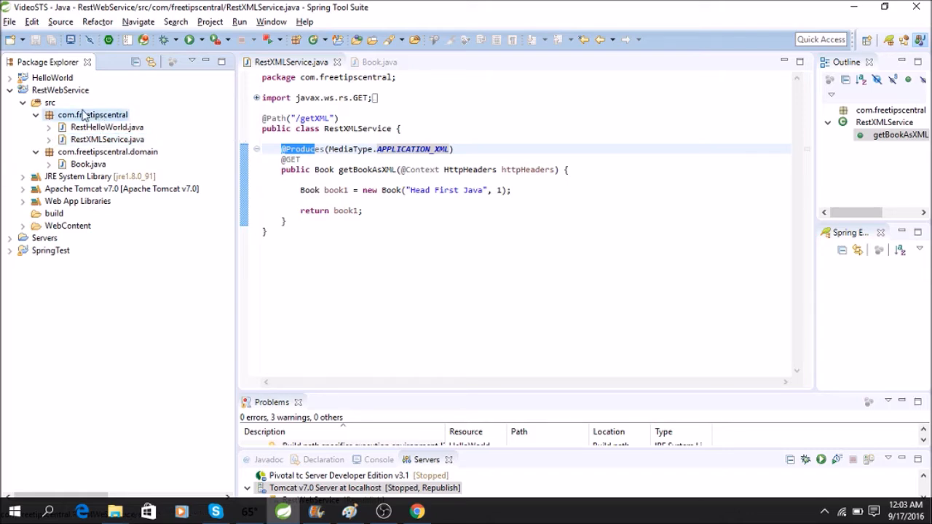
Paste the copied class into com.freetipscentral as RestJsonService, replacing the suggested name.
right_click(92, 113)
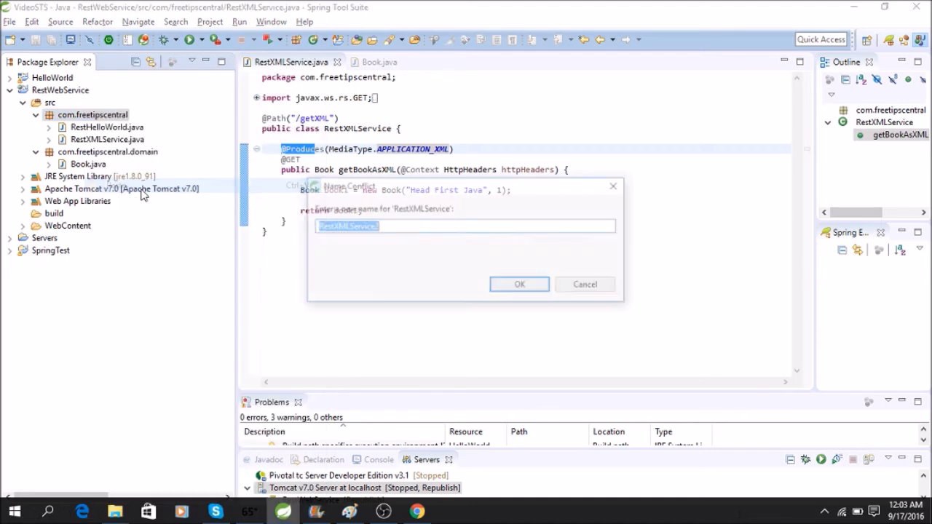
type("2")
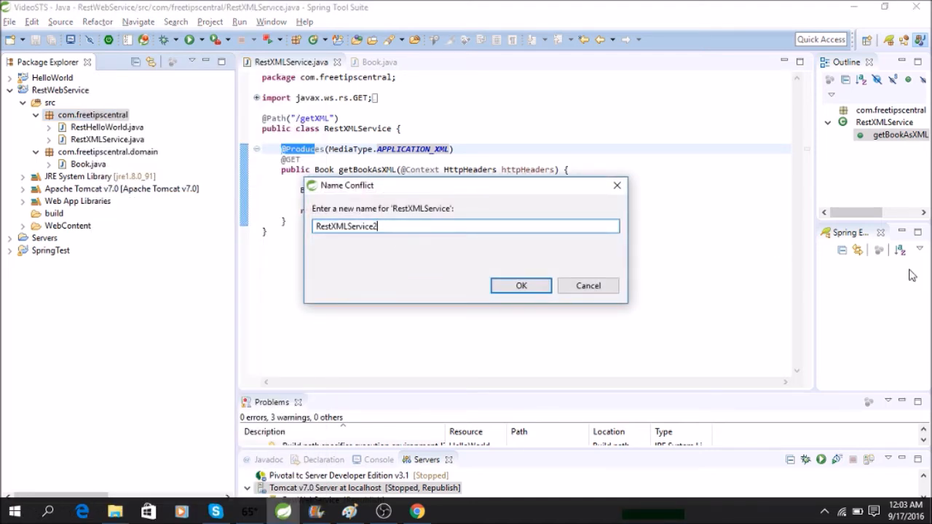
key("BackSpace")
type("Json")
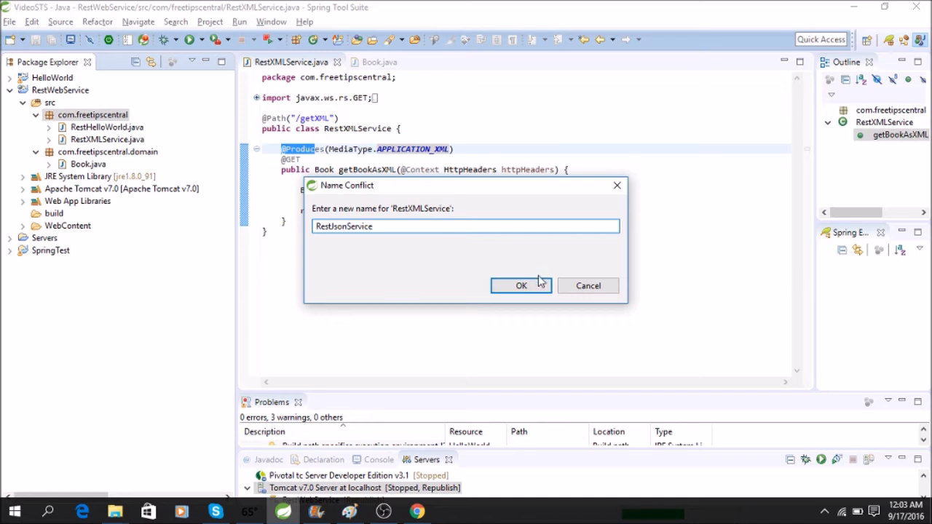
left_click(522, 286)
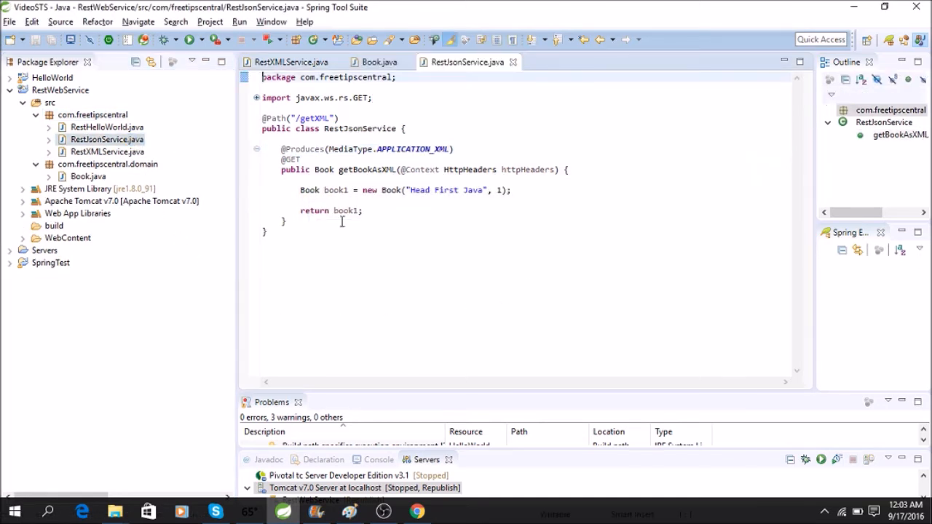
left_click(335, 117)
type("J")
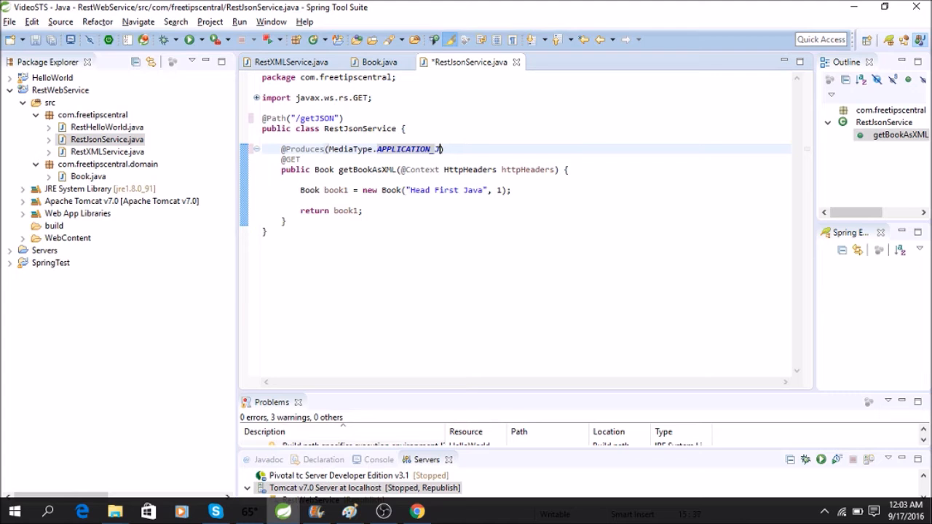
type("SON)")
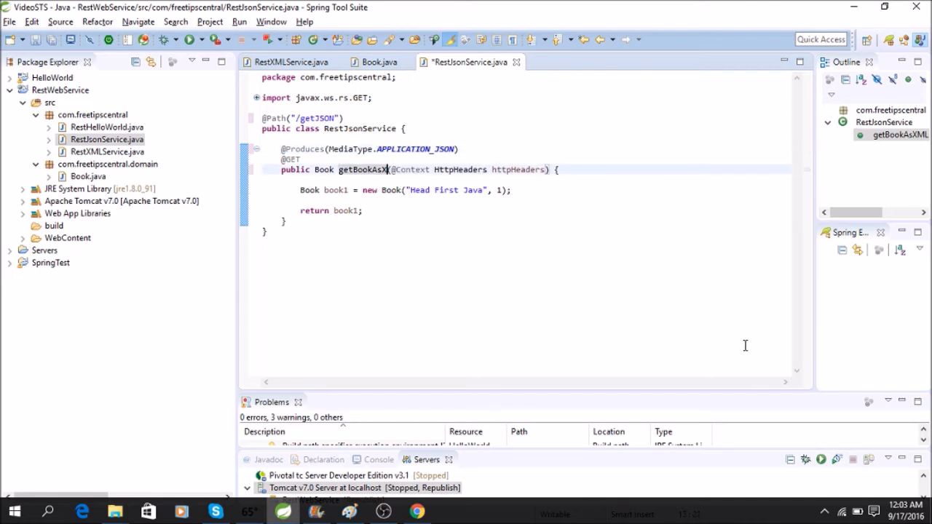
type("JSON")
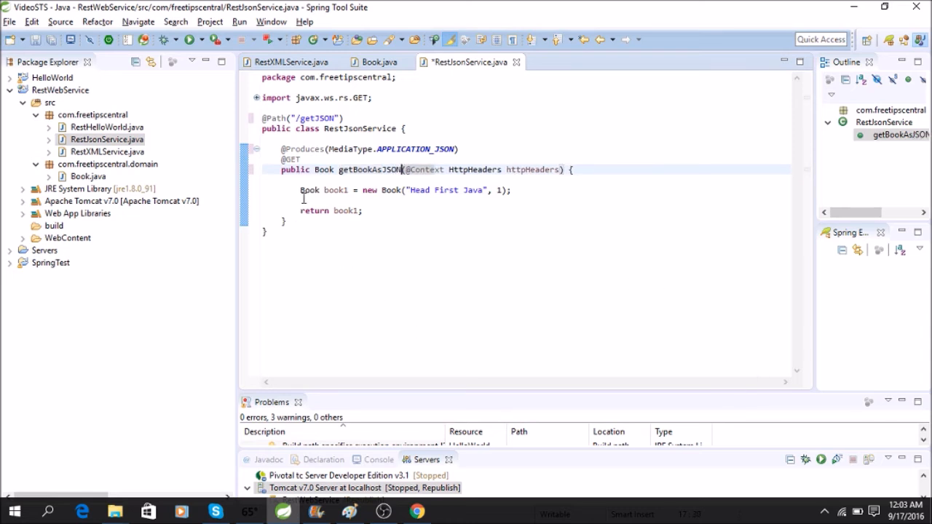
mouse_move(405, 217)
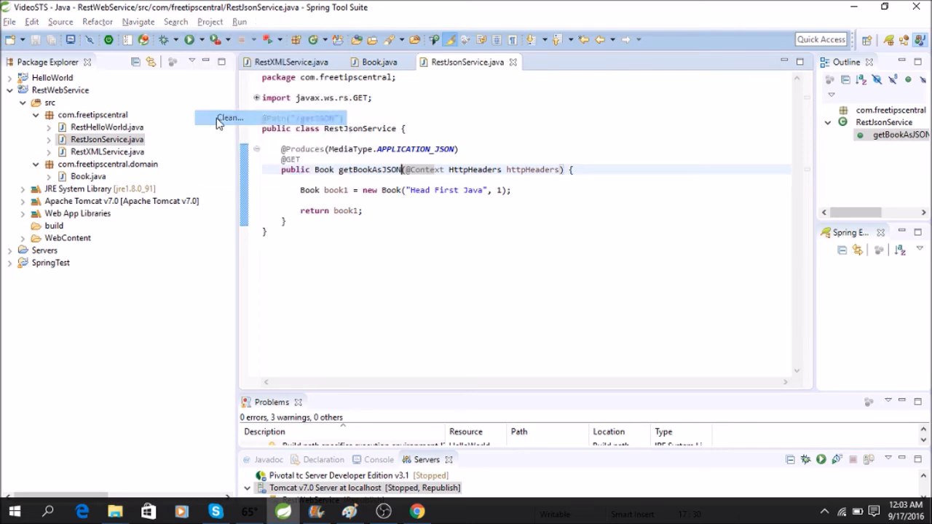
Restart Tomcat v7.0 from the Servers view and confirm it shows Started, Synchronized.
left_click(542, 309)
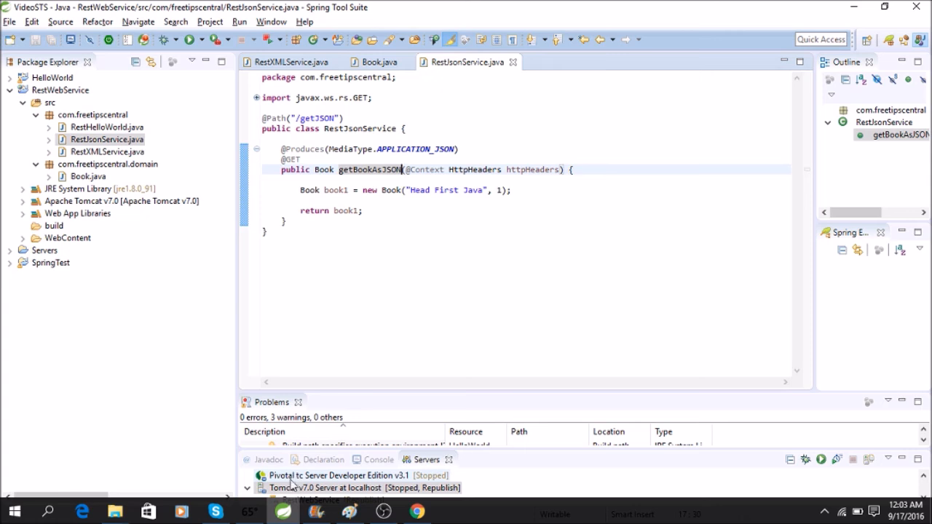
left_click(379, 461)
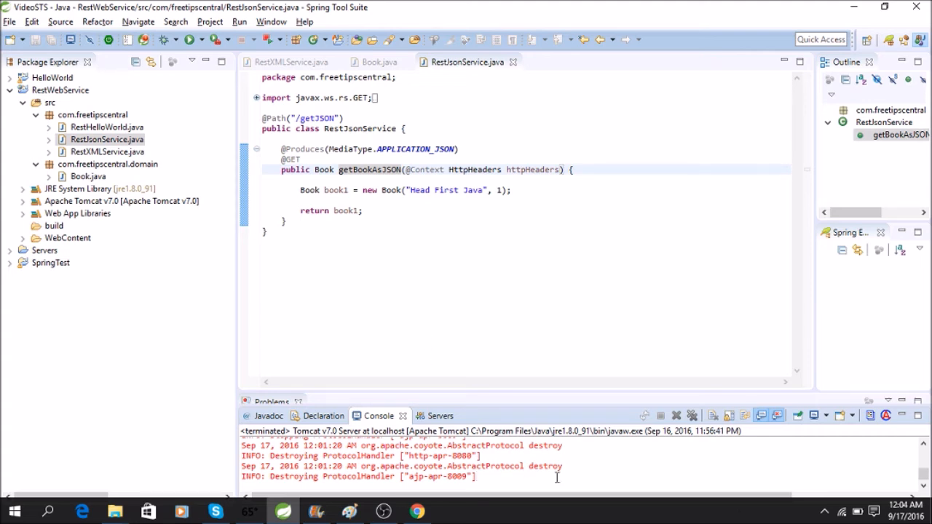
left_click(426, 416)
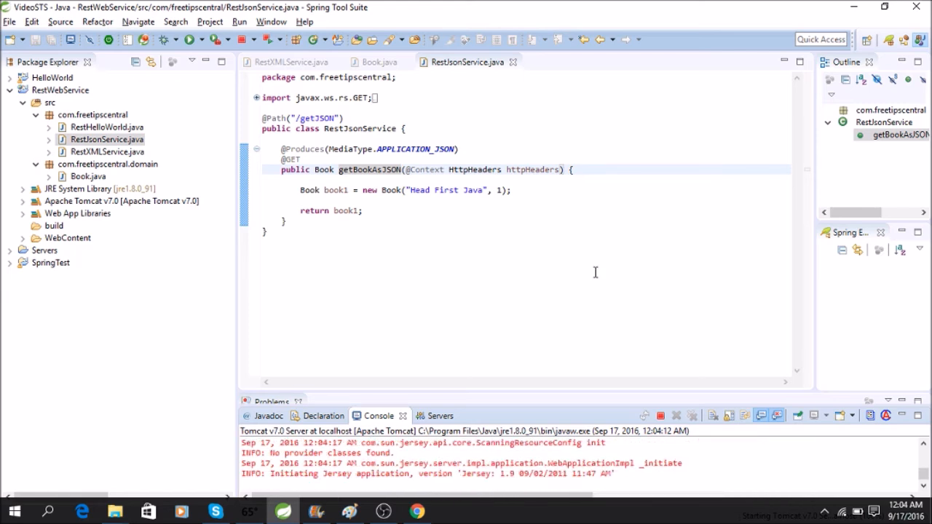
left_click(426, 416)
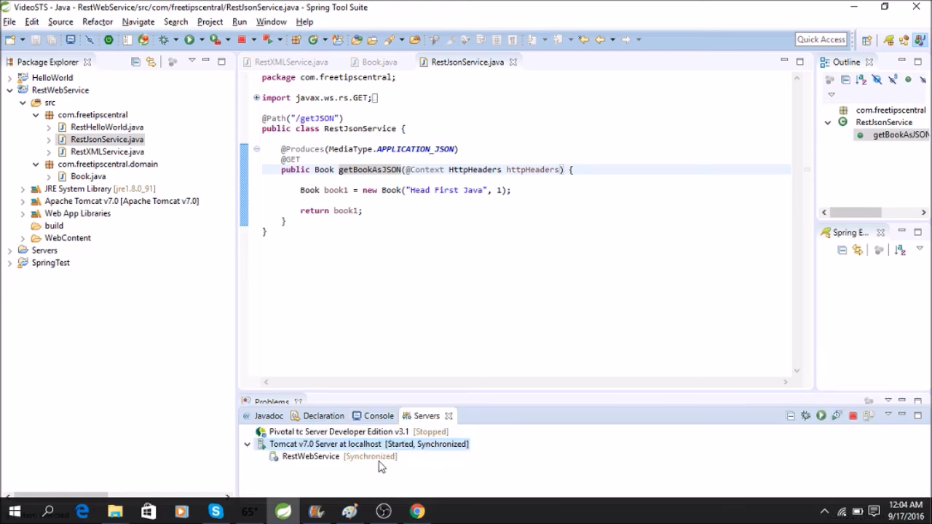
double_click(313, 118)
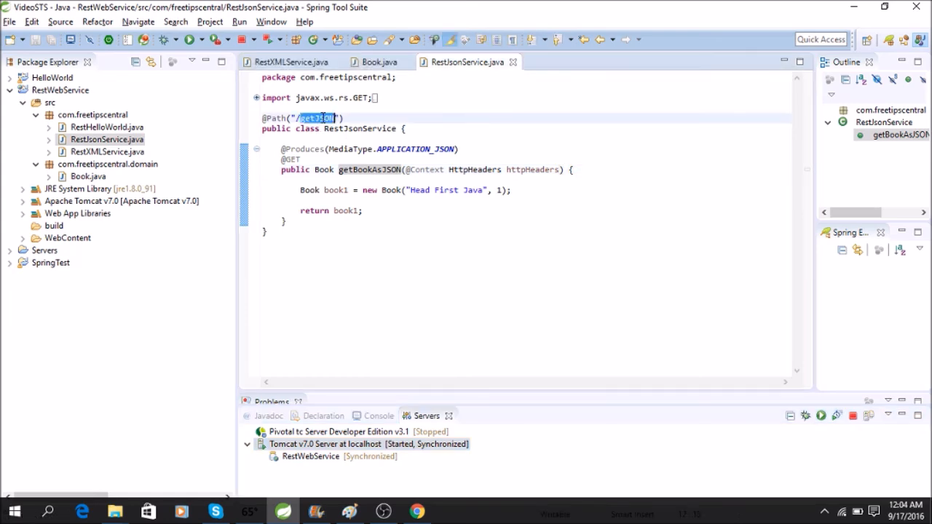
right_click(318, 118)
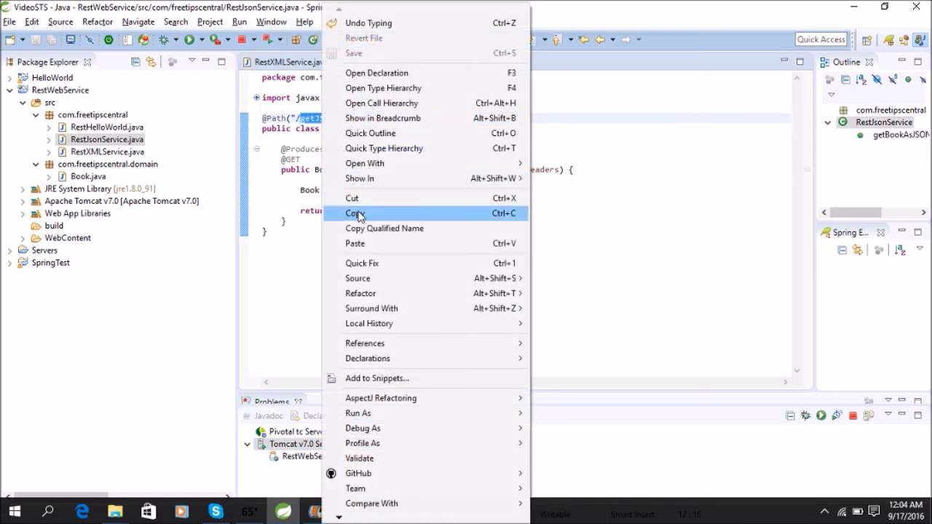
left_click(356, 213)
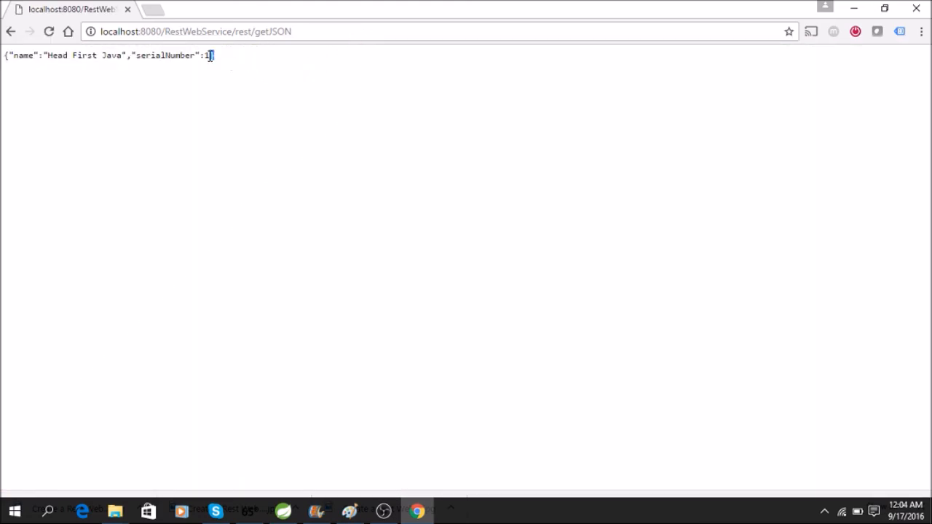
Select the JSON returned for Head First Java at localhost:8080/RestWebService/rest/getJSON.
triple_click(109, 55)
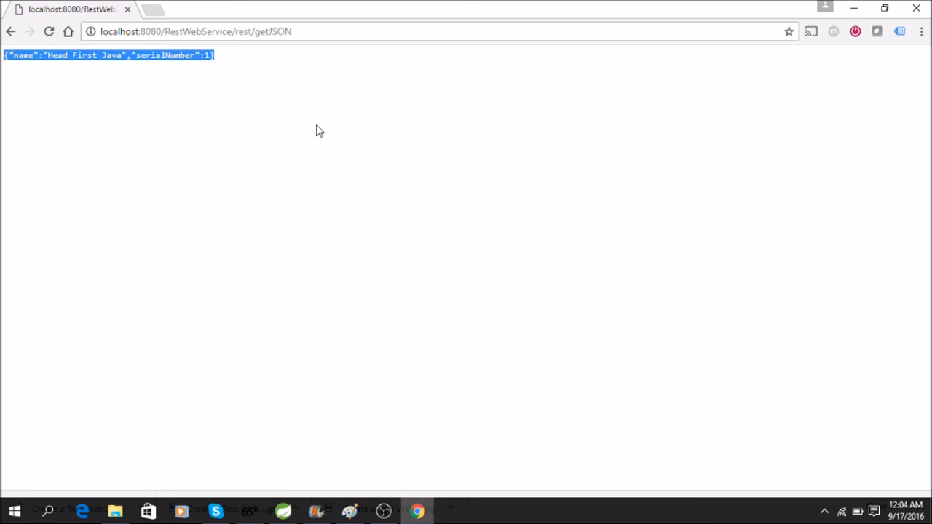
mouse_move(337, 89)
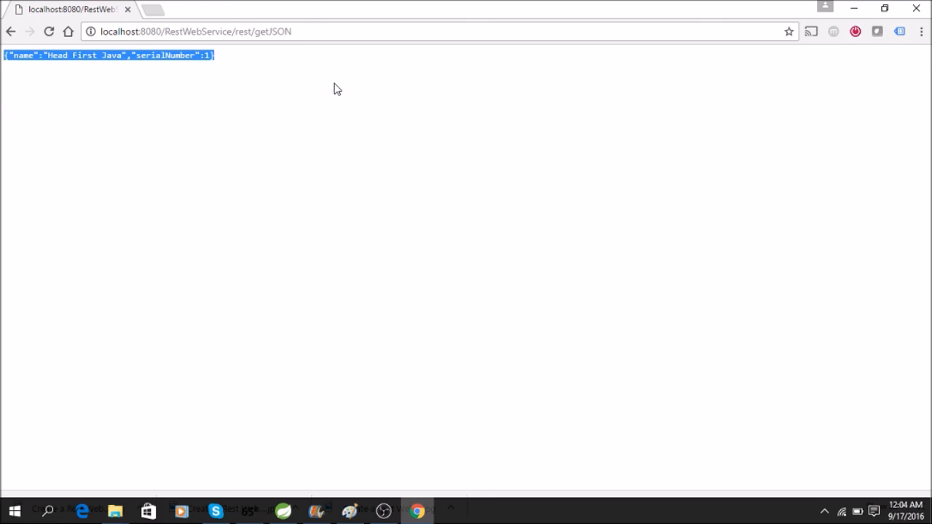
mouse_move(388, 70)
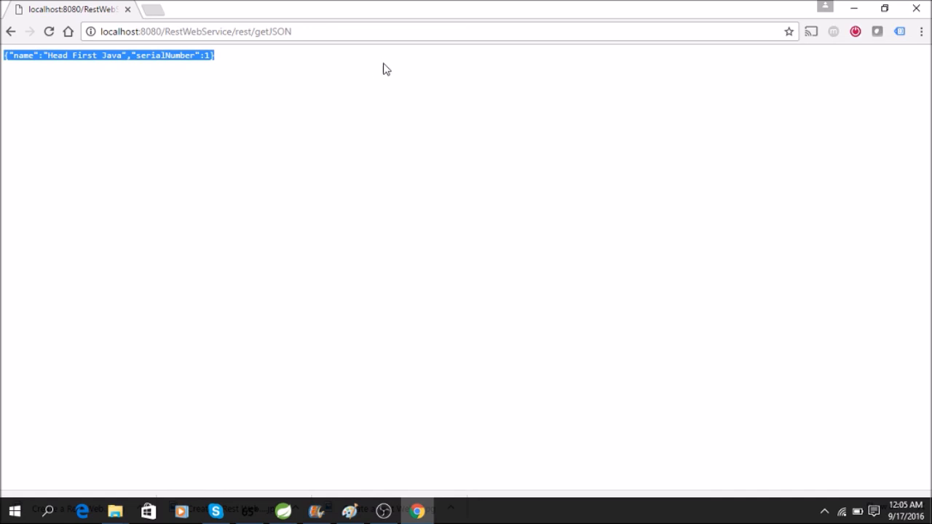